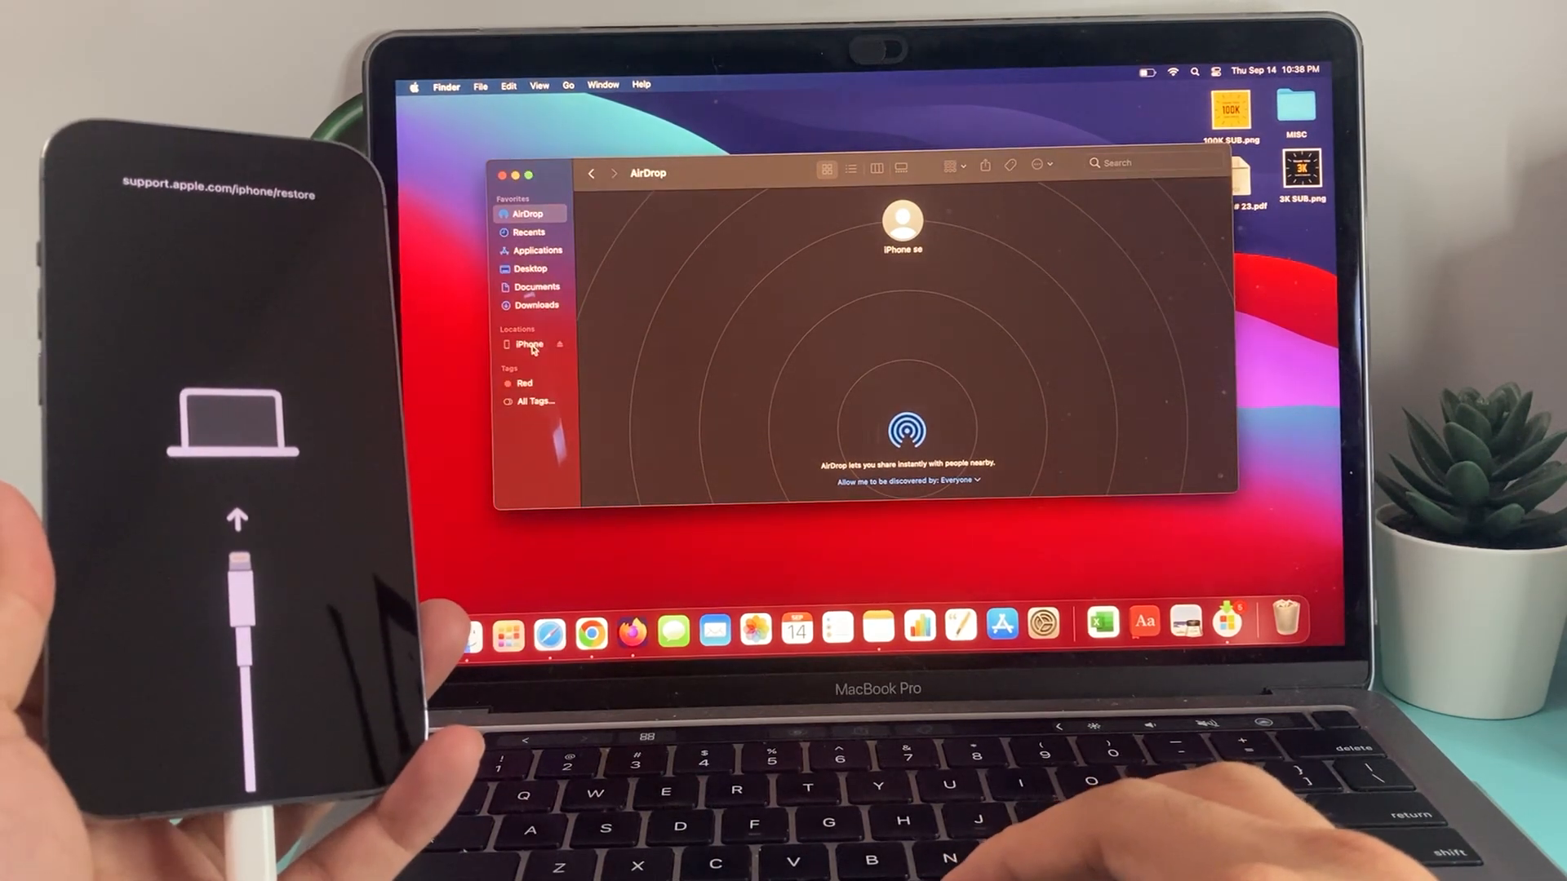
# Select the iPhone under Locations and cancel the 'There is a problem with the iPhone' alert.
pyautogui.click(528, 344)
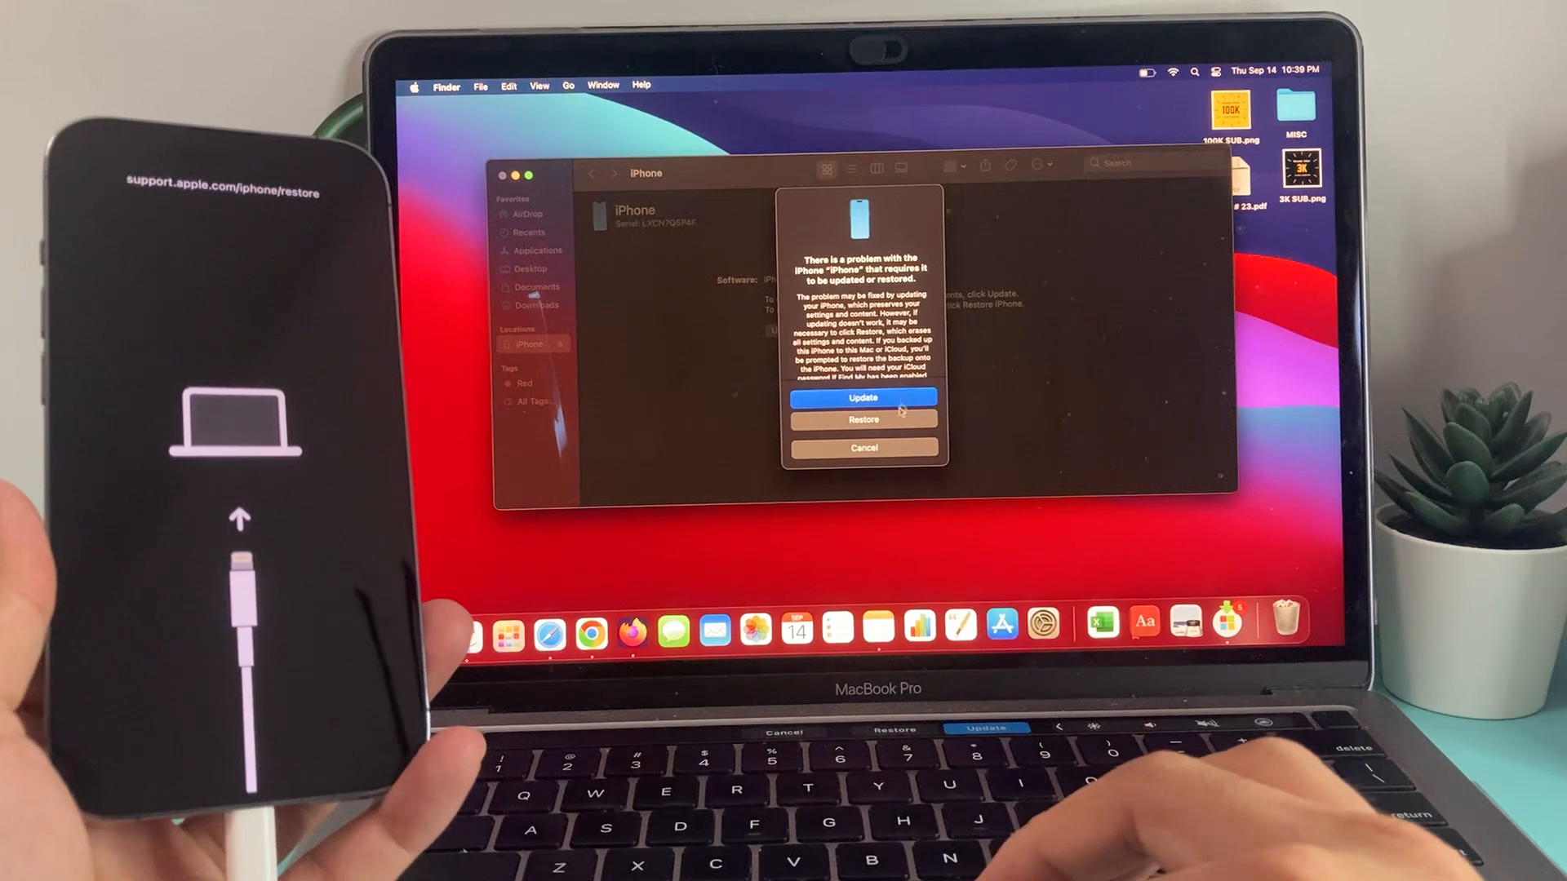
pyautogui.click(863, 447)
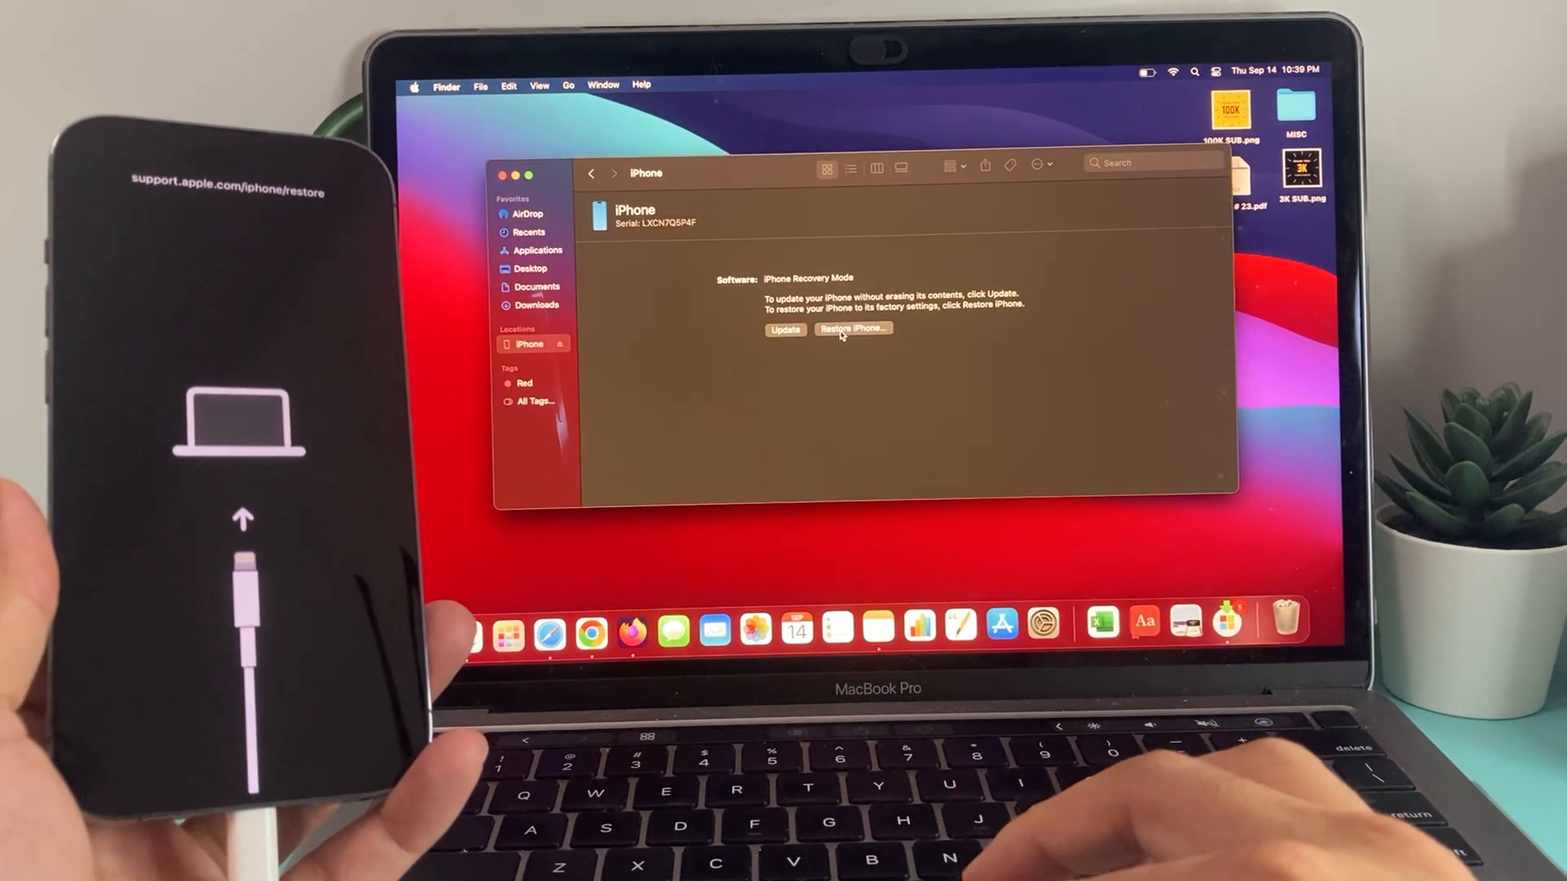
pyautogui.click(851, 330)
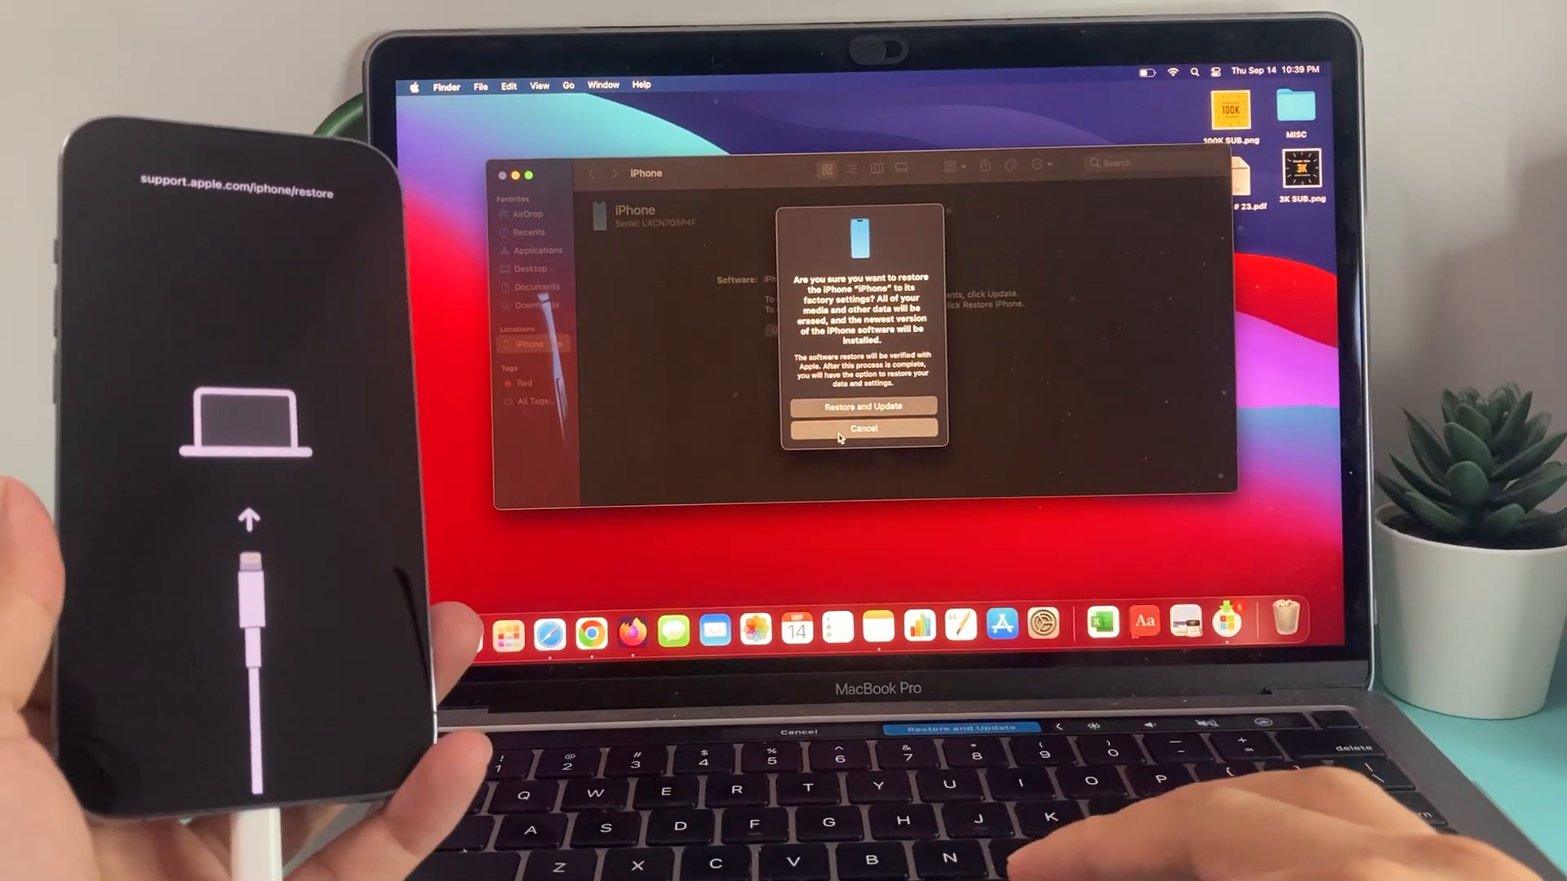
pyautogui.click(863, 428)
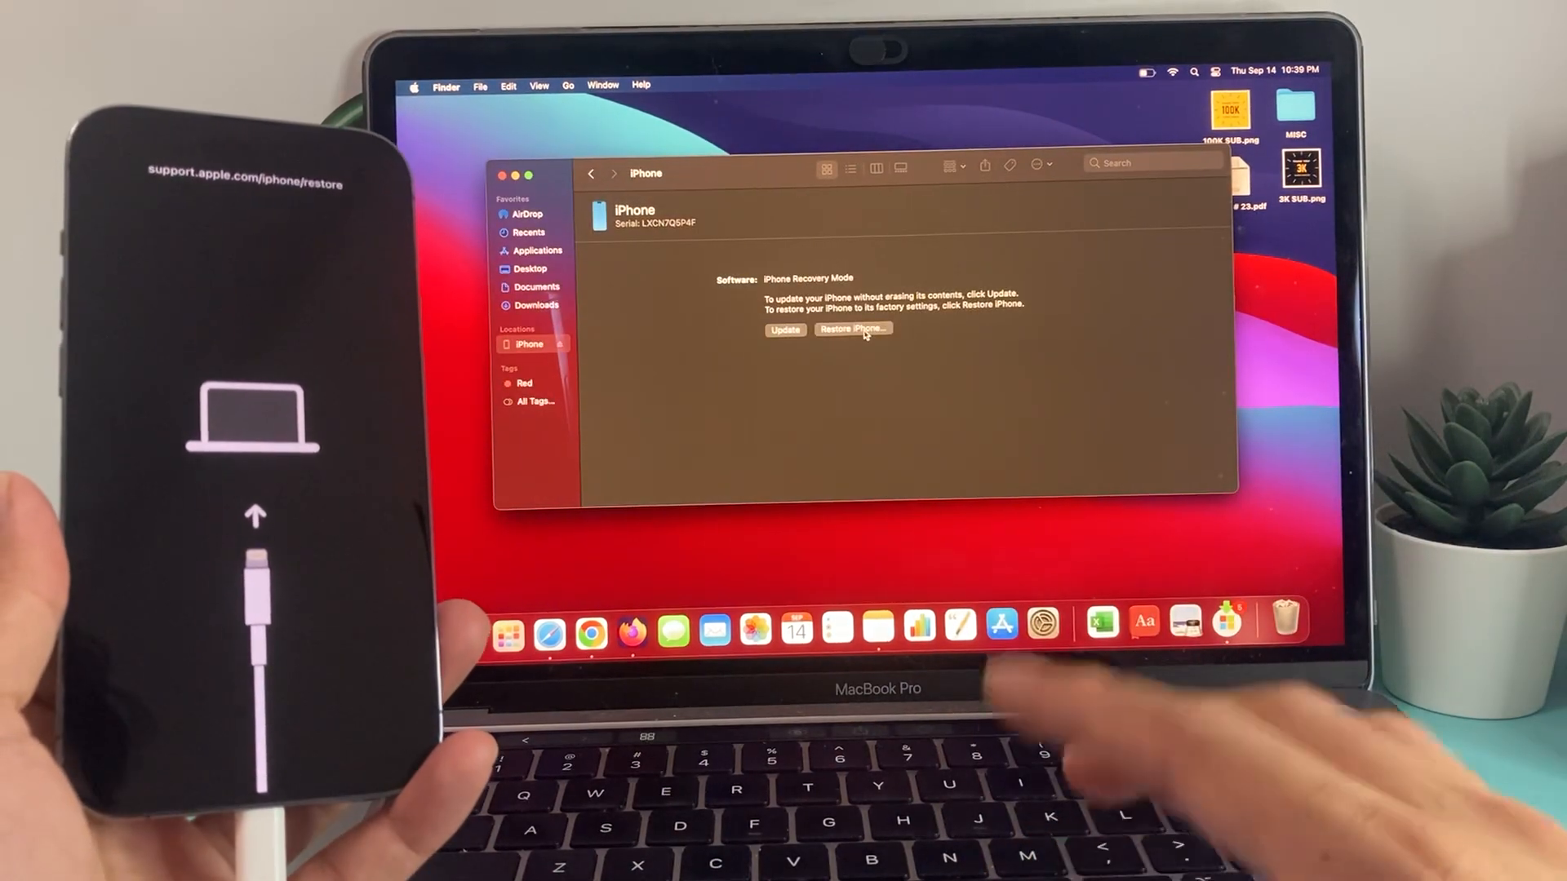